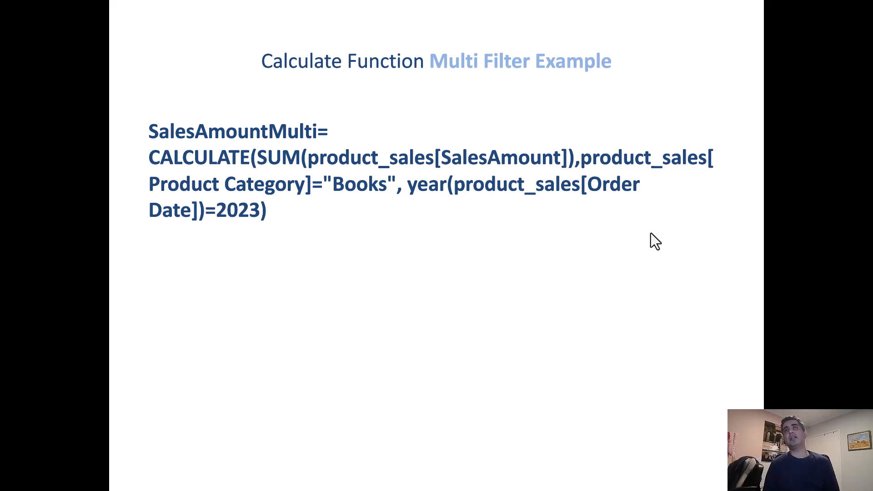
# End the PowerPoint slideshow of the multi-filter CALCULATE formula.
pyautogui.press('F11')
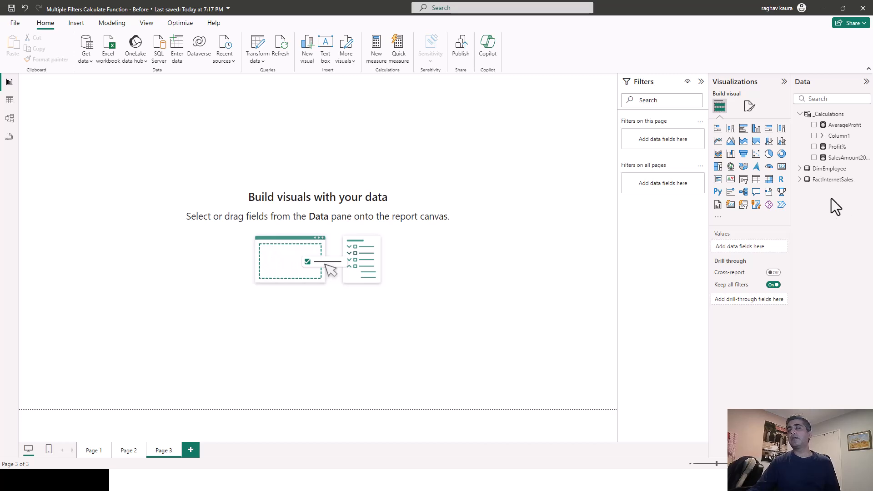
pyautogui.moveTo(834, 179)
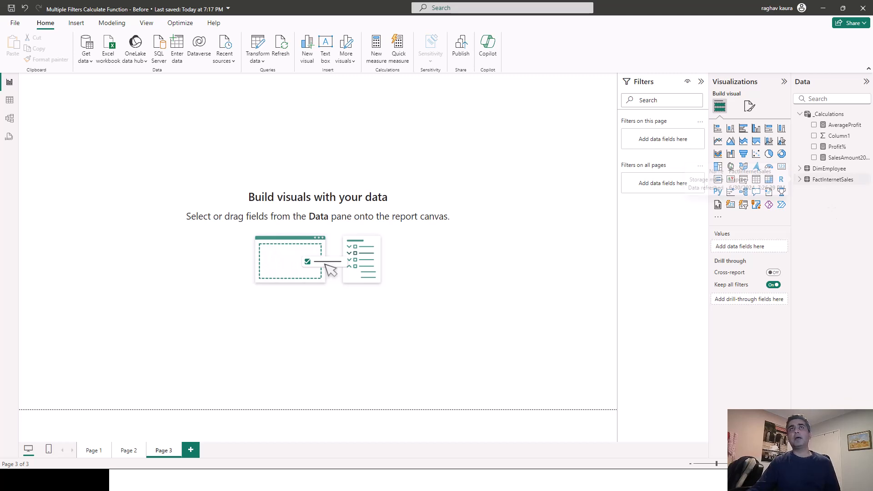
# Import product_sales.csv via Get data > Text/CSV and load it into the model.
pyautogui.click(85, 48)
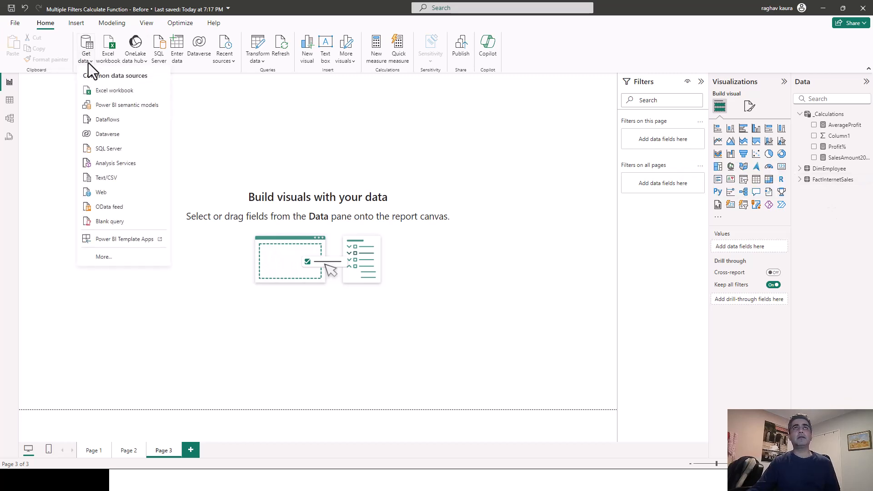
pyautogui.click(123, 186)
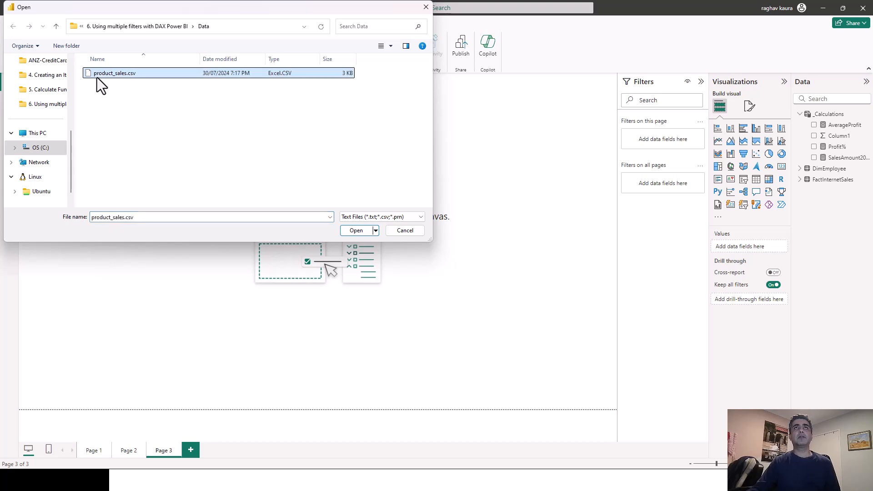
pyautogui.click(356, 231)
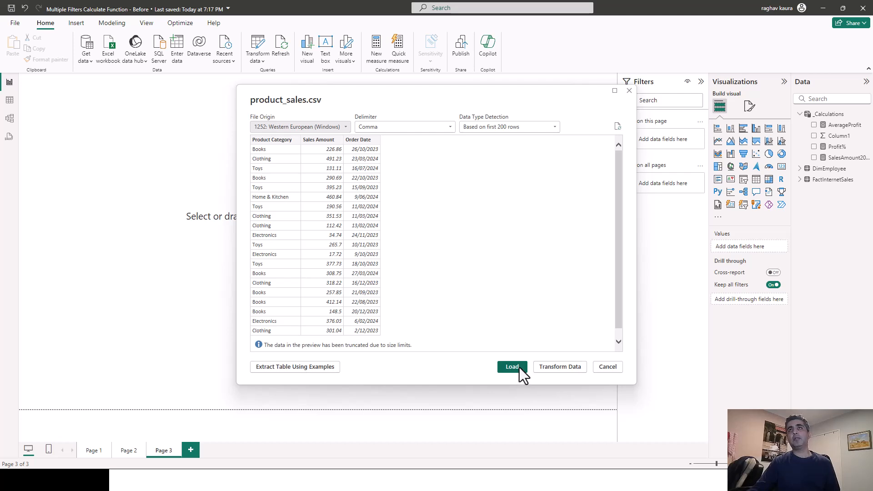
pyautogui.click(511, 367)
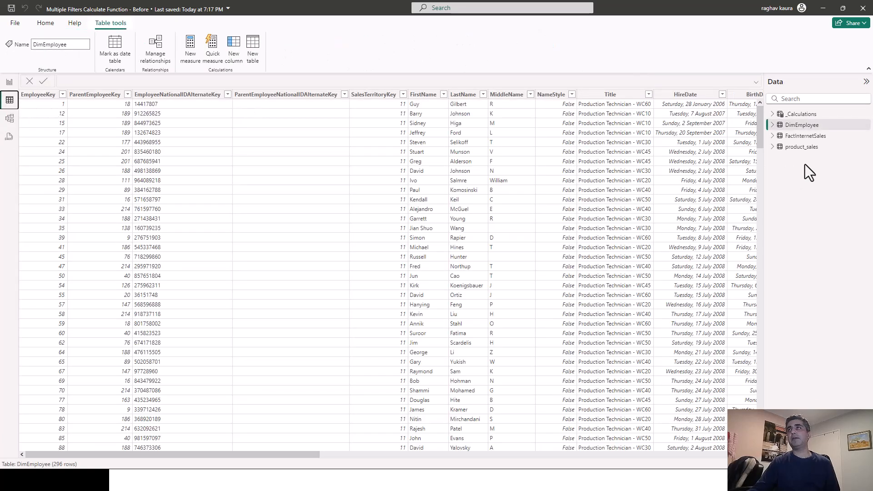
# View the product_sales rows in Table view, then return to the blank report page.
pyautogui.click(802, 147)
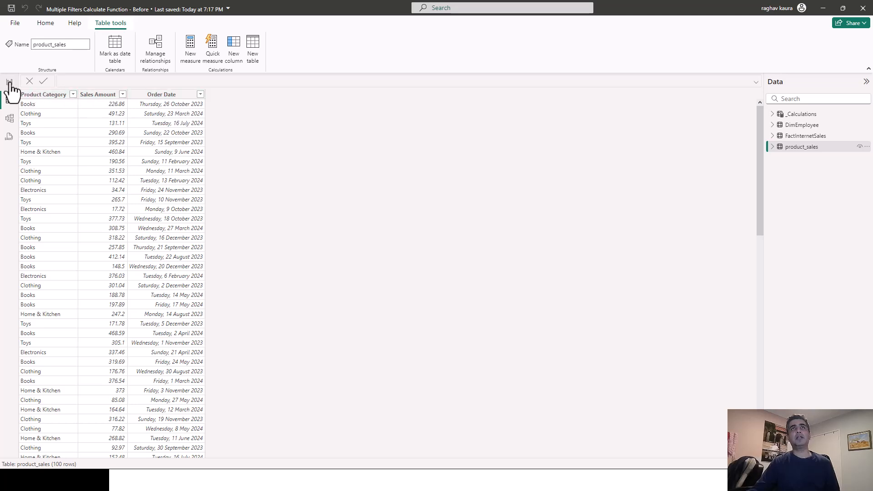
pyautogui.click(10, 82)
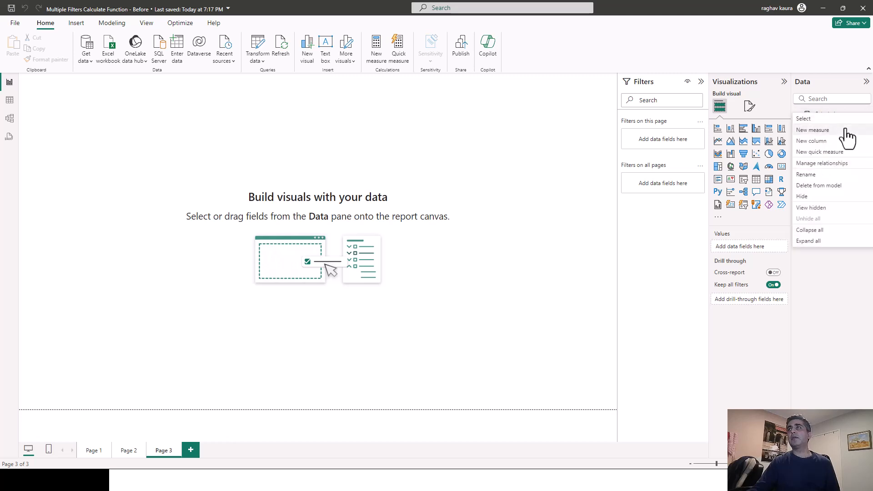
pyautogui.click(511, 161)
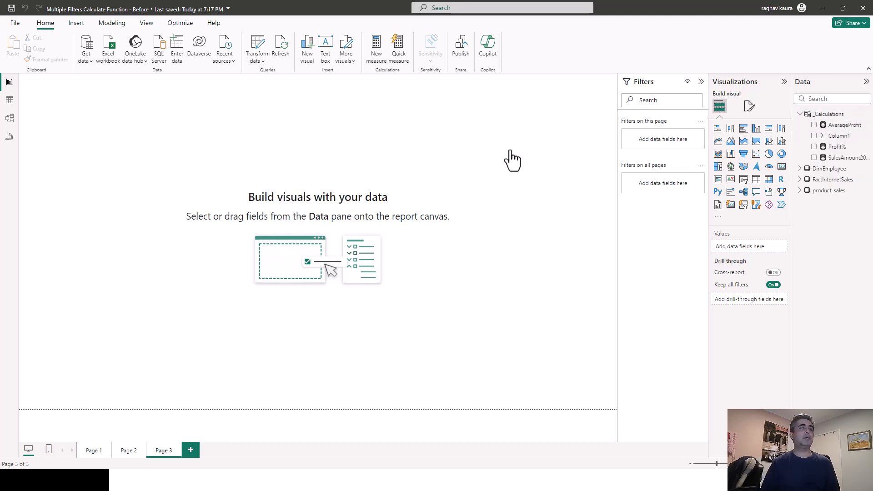
# Start a new measure with CALCULATE(SUM(product_sales[Sales Amount])).
pyautogui.click(376, 47)
pyautogui.write('SalesAmountMultiFilter =')
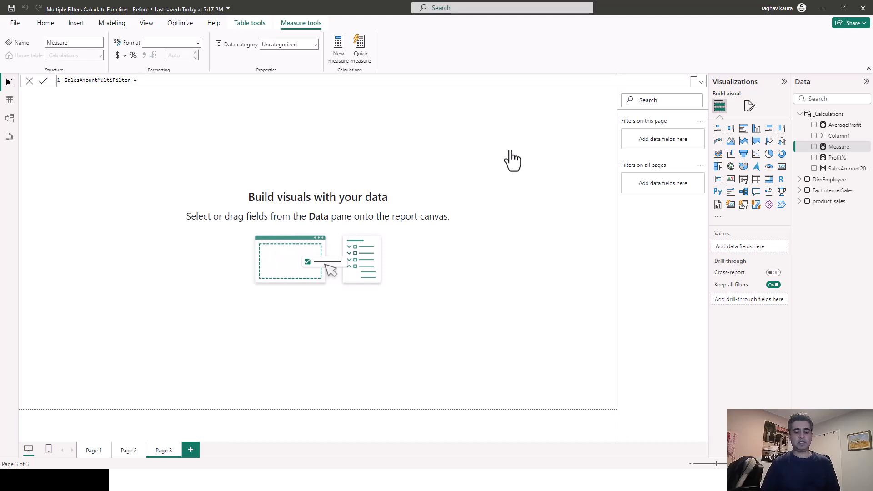
pyautogui.write('calc')
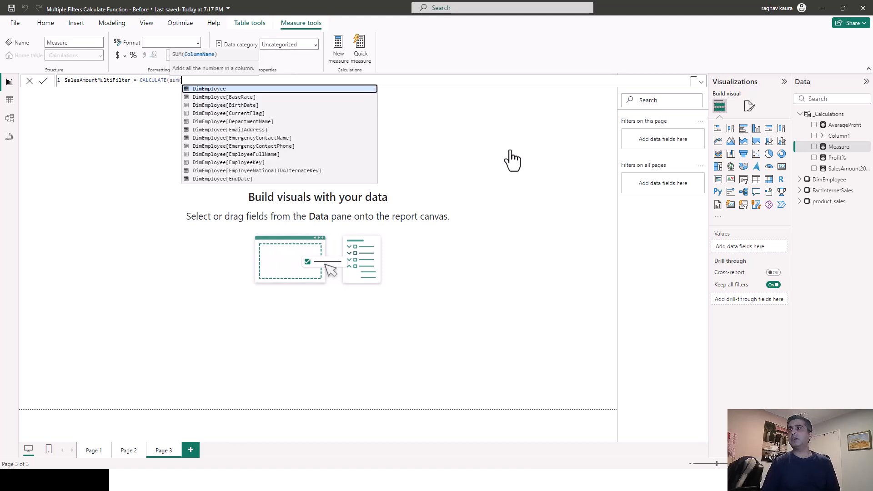
pyautogui.write('pro')
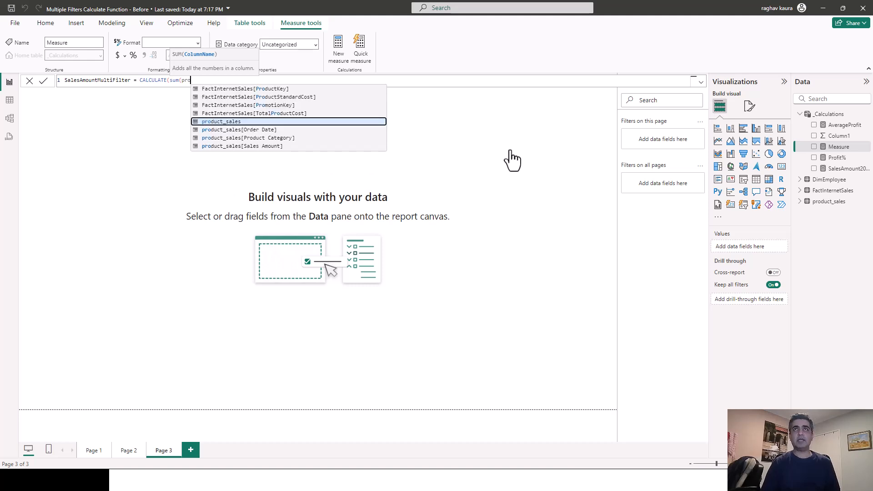
pyautogui.click(241, 146)
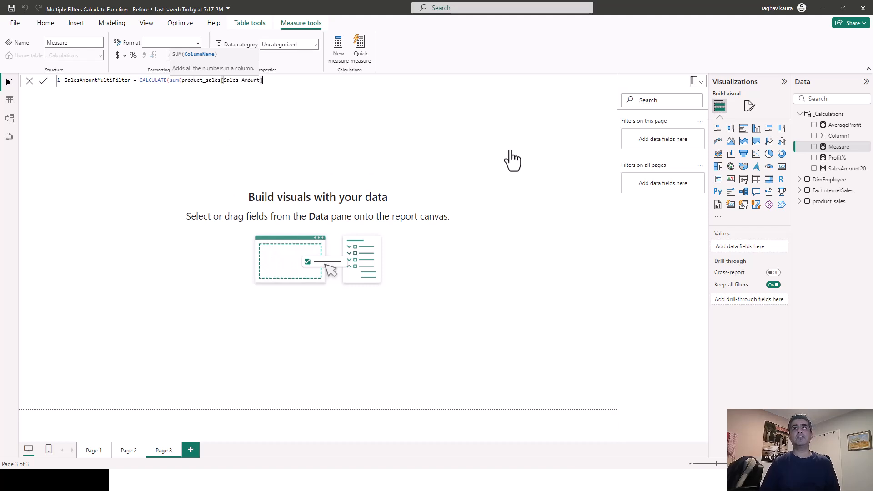
pyautogui.write('])')
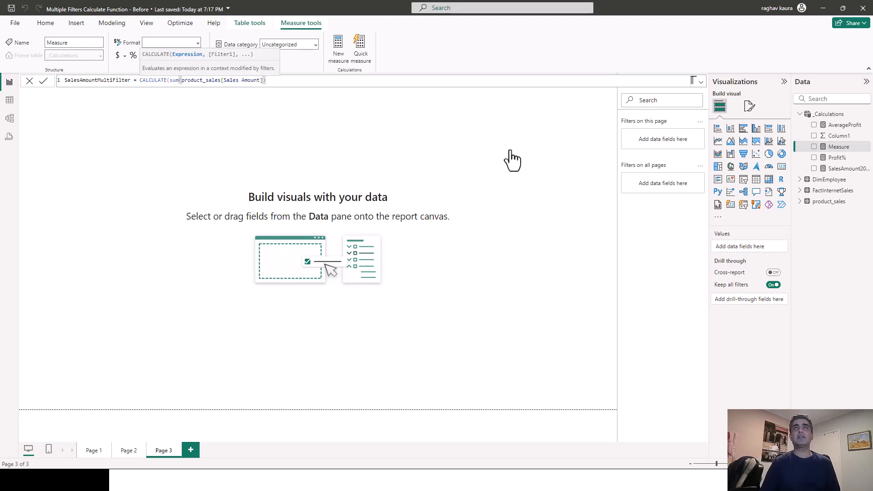
pyautogui.write(',')
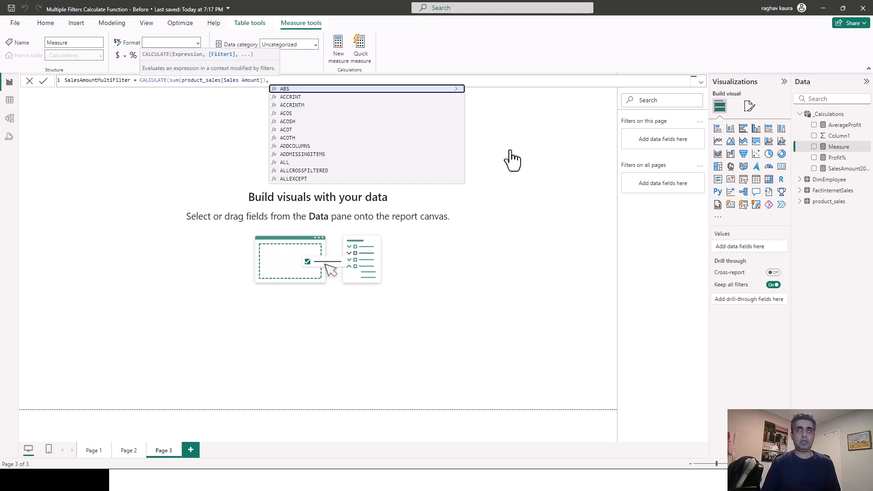
# Add filters Product Category = "Books" and YEAR(Order Date) = 2023 to the measure.
pyautogui.write('produc')
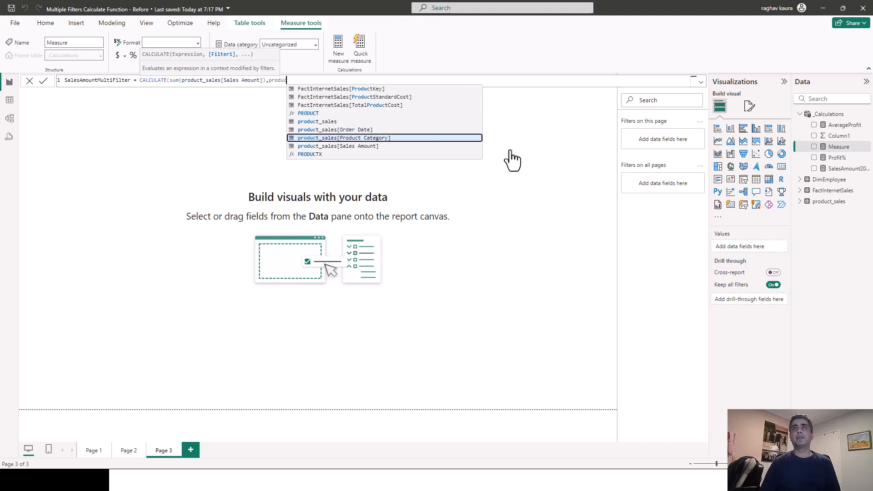
pyautogui.click(344, 137)
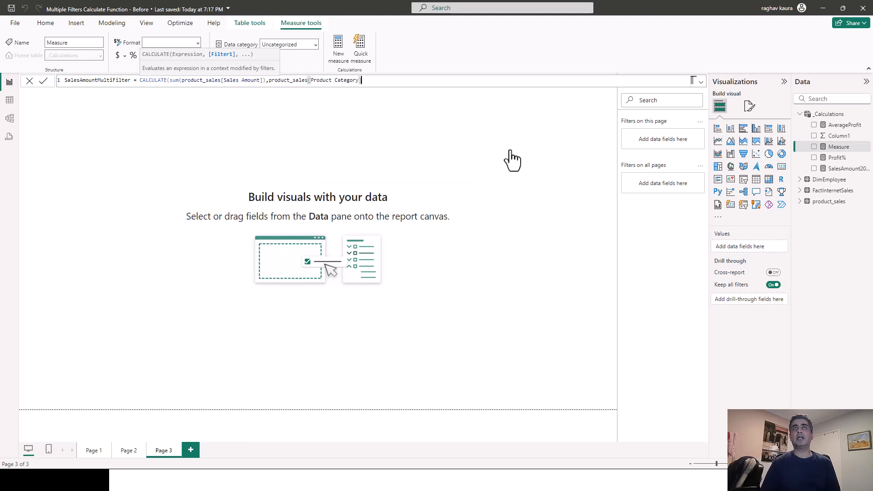
pyautogui.write('=')
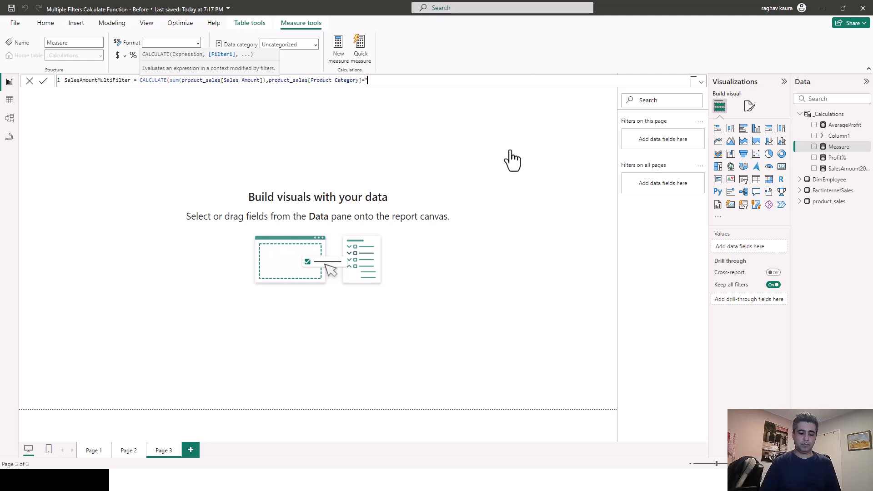
pyautogui.write('"Books", YEAR(produc')
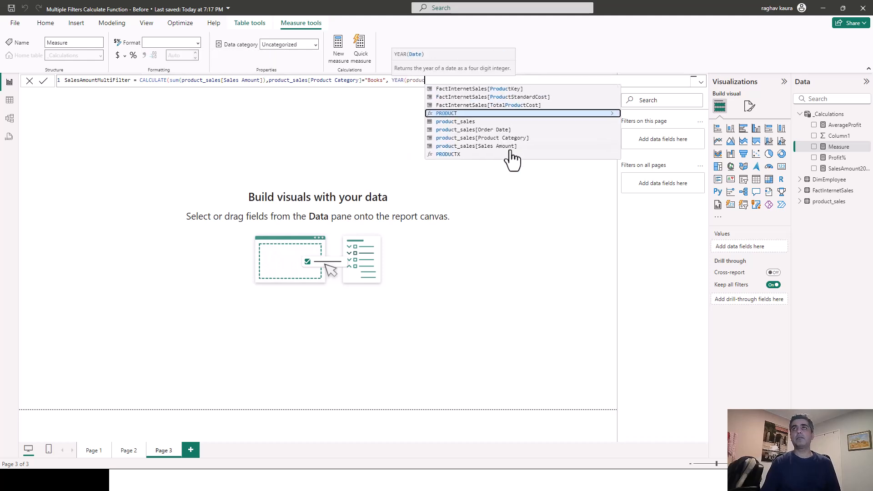
pyautogui.click(473, 129)
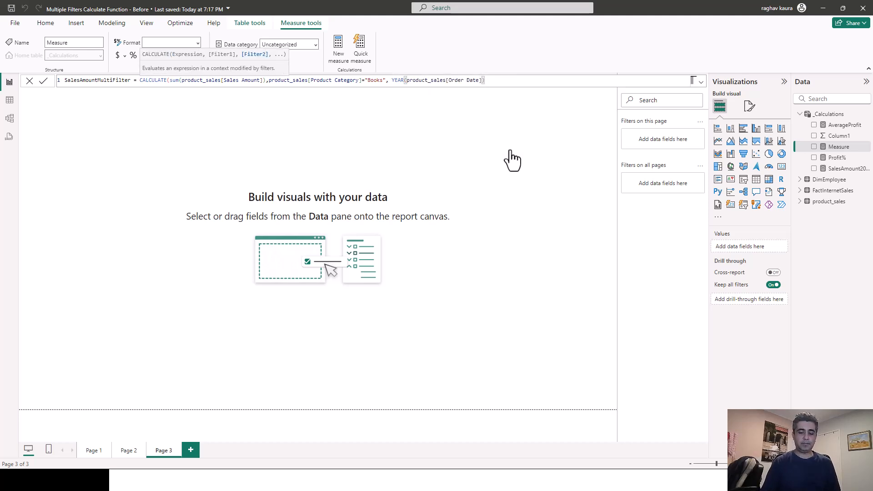
pyautogui.write('=2023)')
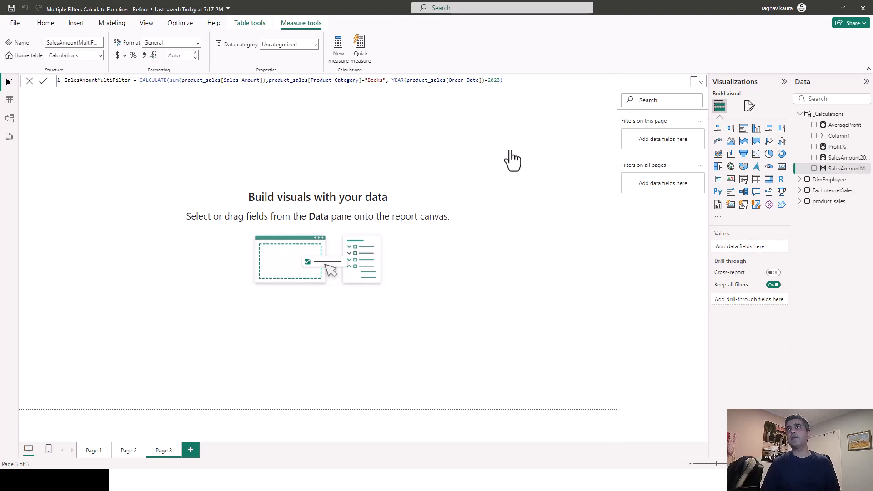
pyautogui.moveTo(832, 172)
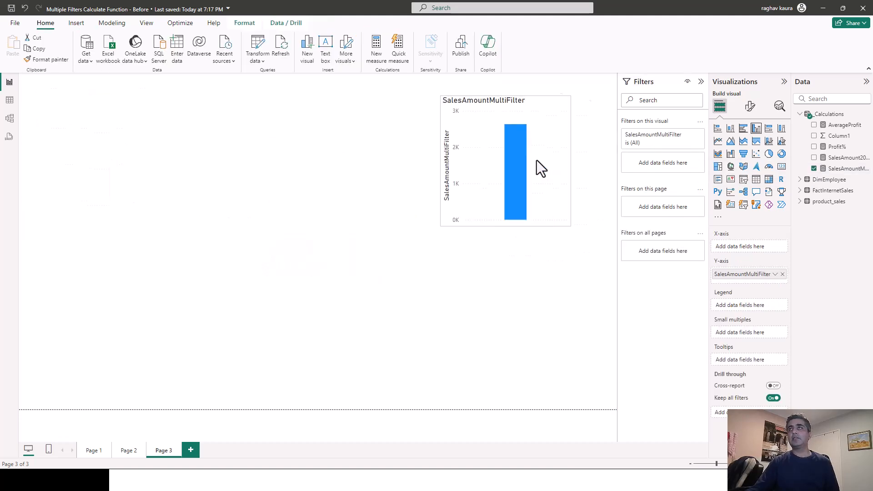
# Display SalesAmountMultiFilter as a card with callout Display units set to None (2,634.74).
pyautogui.click(504, 162)
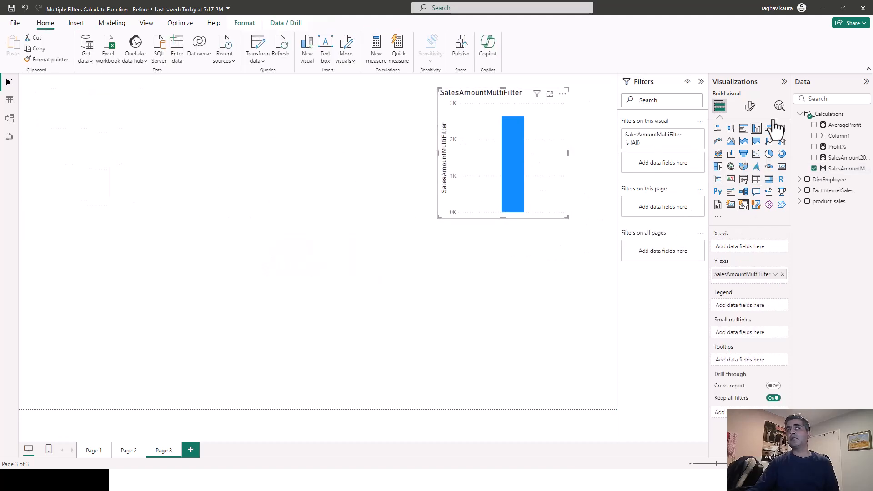
pyautogui.moveTo(554, 255)
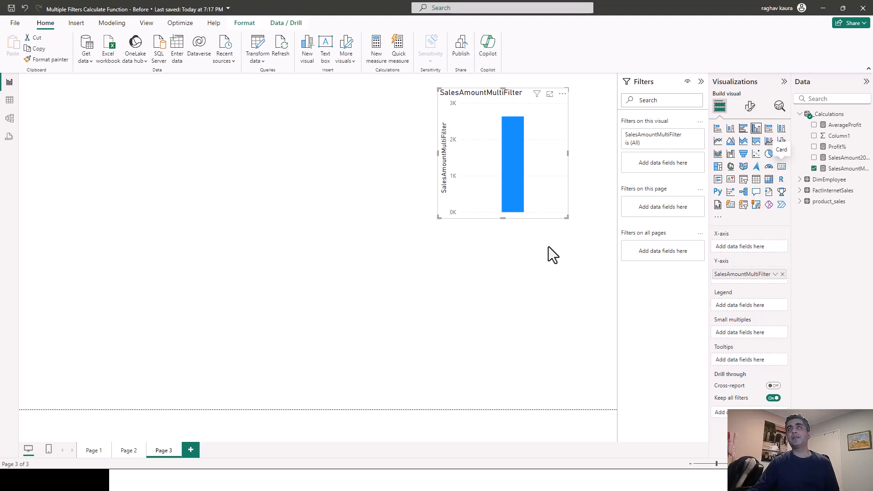
pyautogui.click(781, 141)
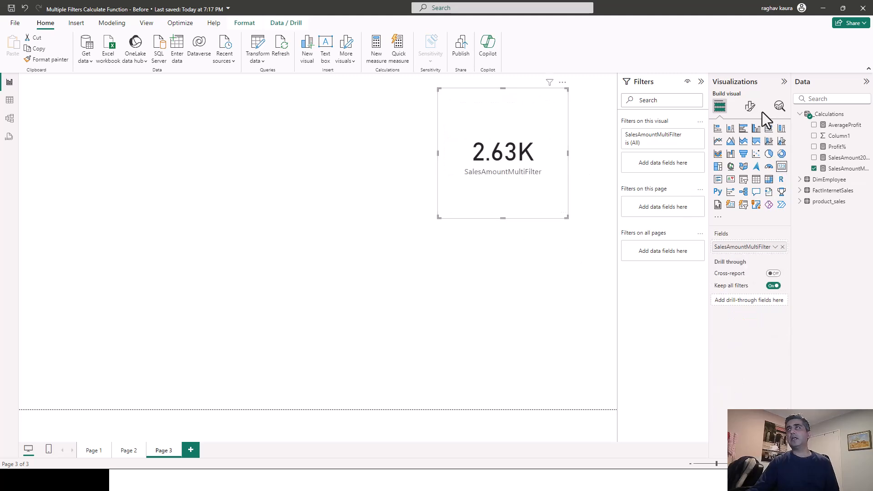
pyautogui.click(749, 106)
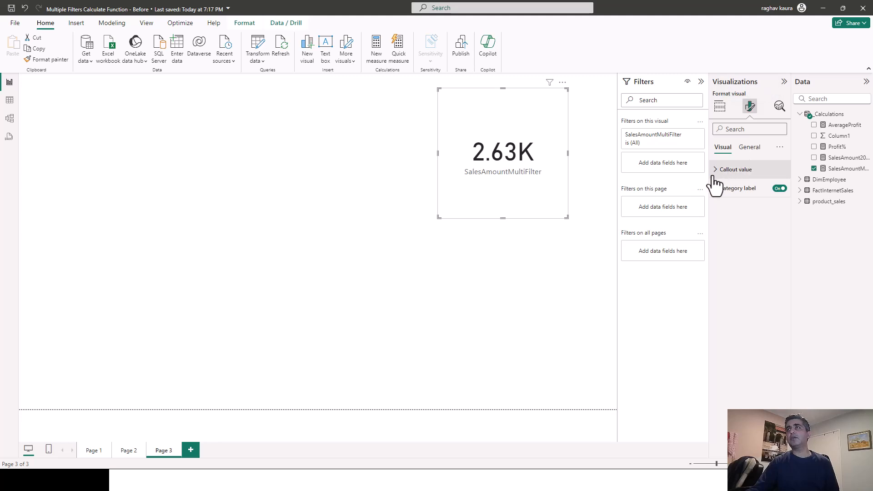
pyautogui.click(718, 169)
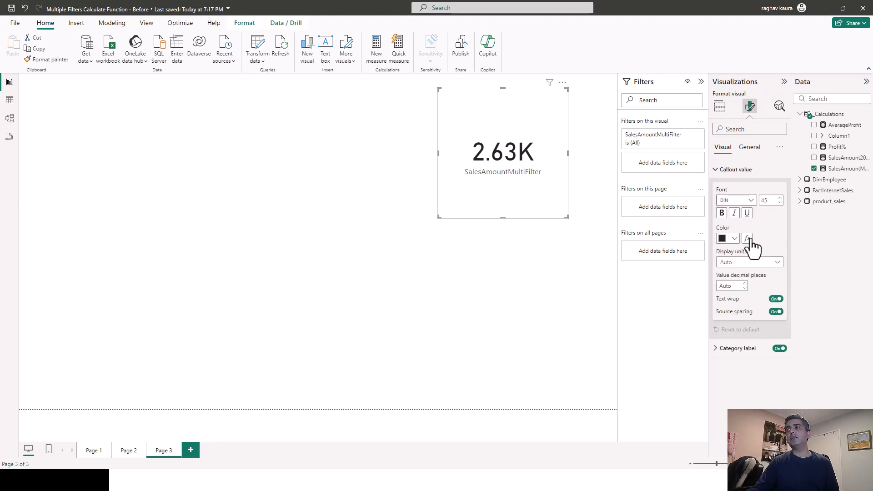
pyautogui.click(749, 262)
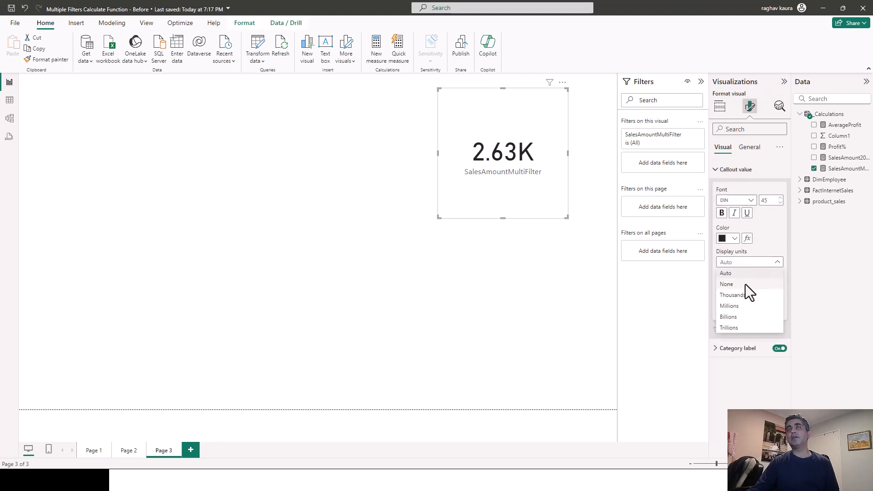
pyautogui.click(726, 284)
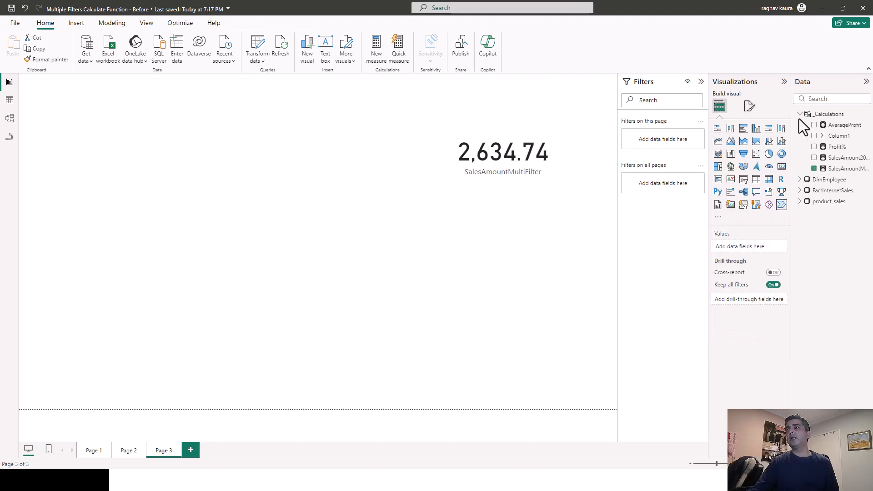
# Build a table of Order Date Year, Product Category and Sales Amount, removing Quarter and Month.
pyautogui.click(800, 115)
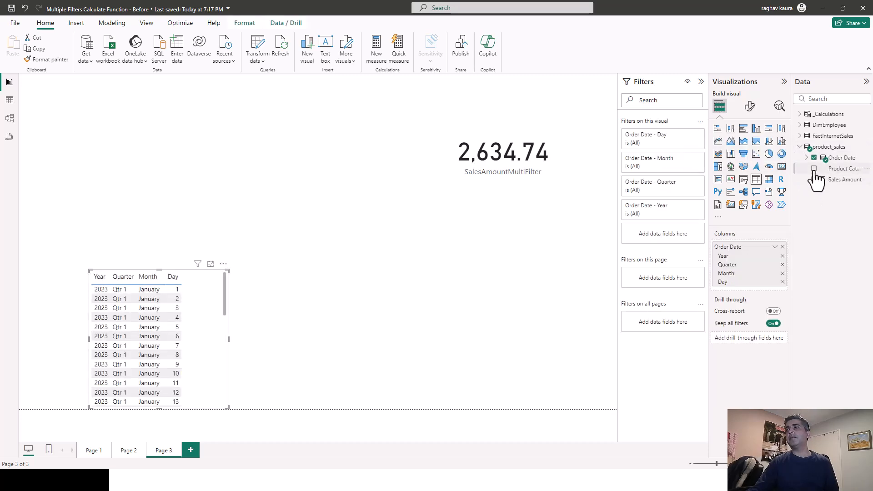
pyautogui.click(816, 169)
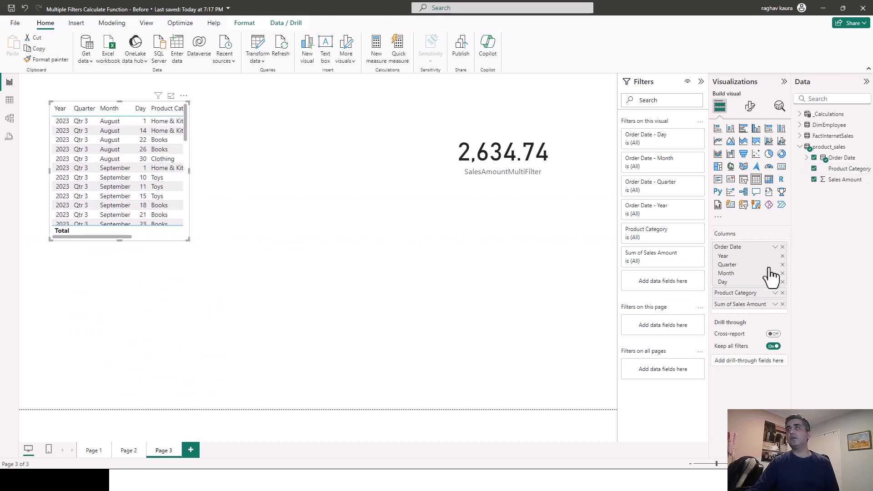
pyautogui.click(782, 265)
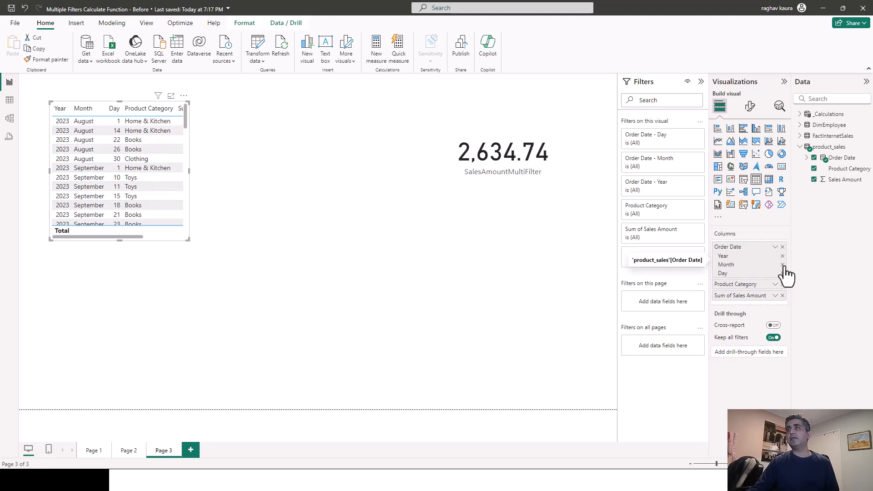
pyautogui.click(783, 264)
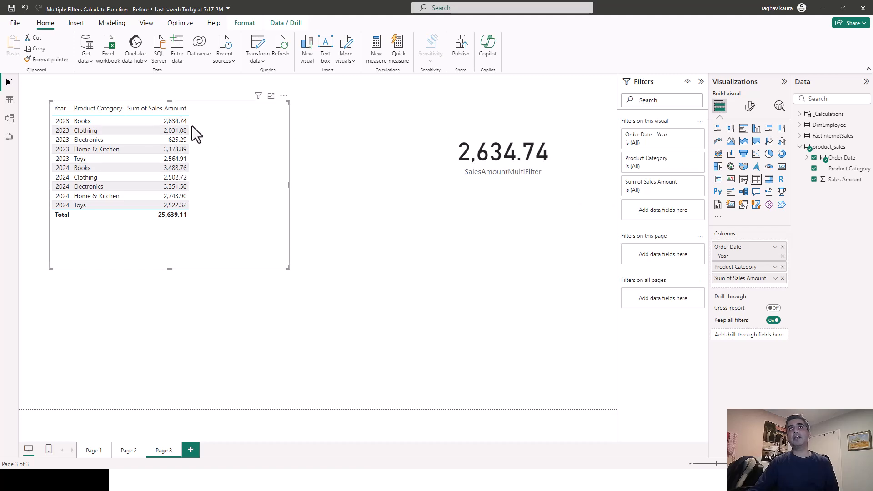
pyautogui.click(502, 153)
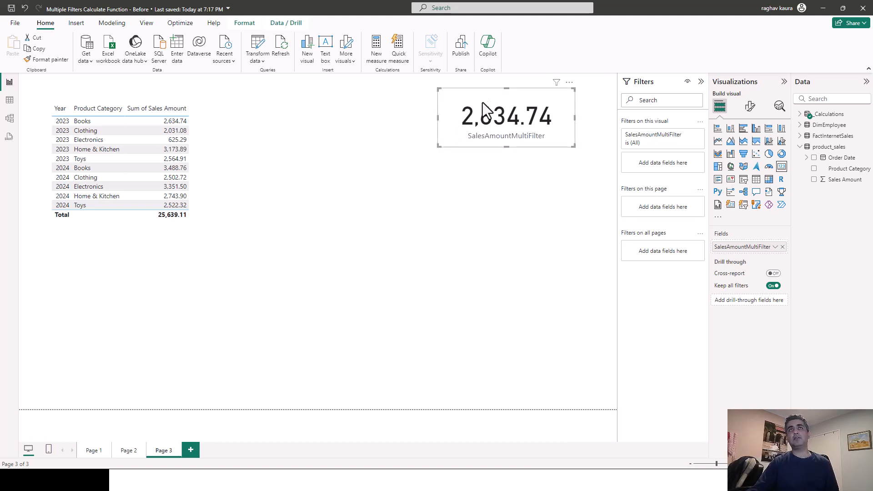
pyautogui.moveTo(451, 118)
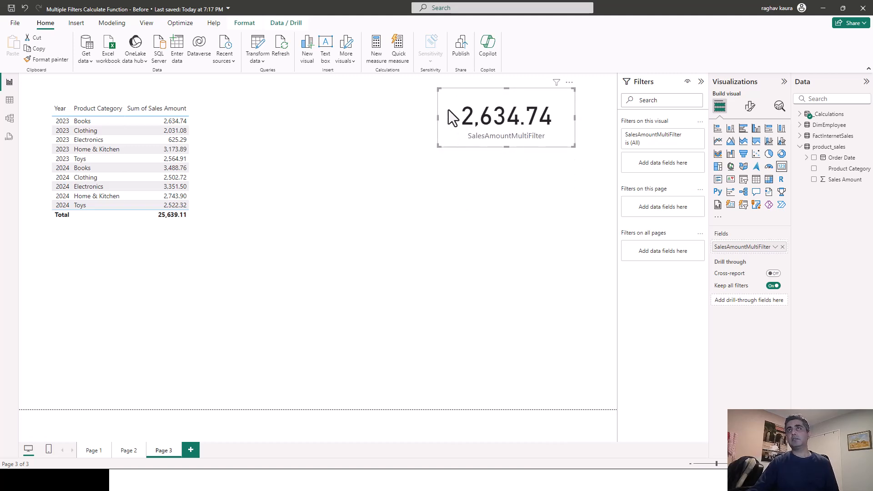
pyautogui.moveTo(494, 116)
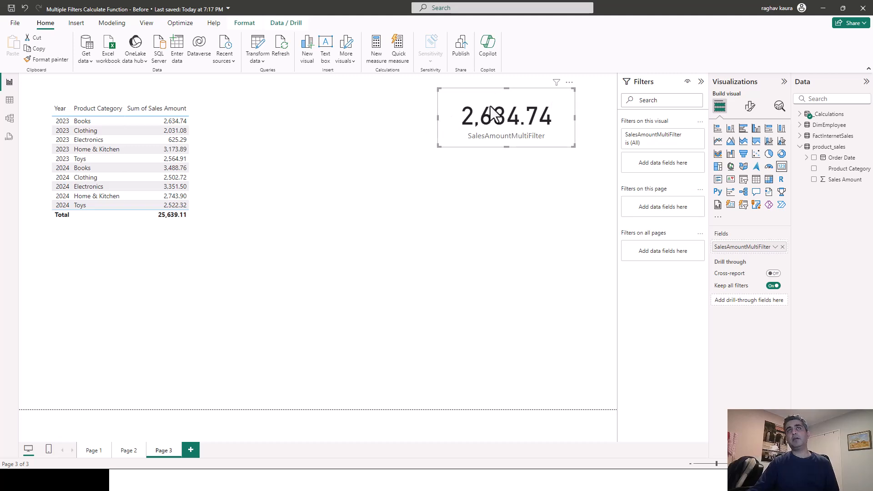
pyautogui.moveTo(537, 109)
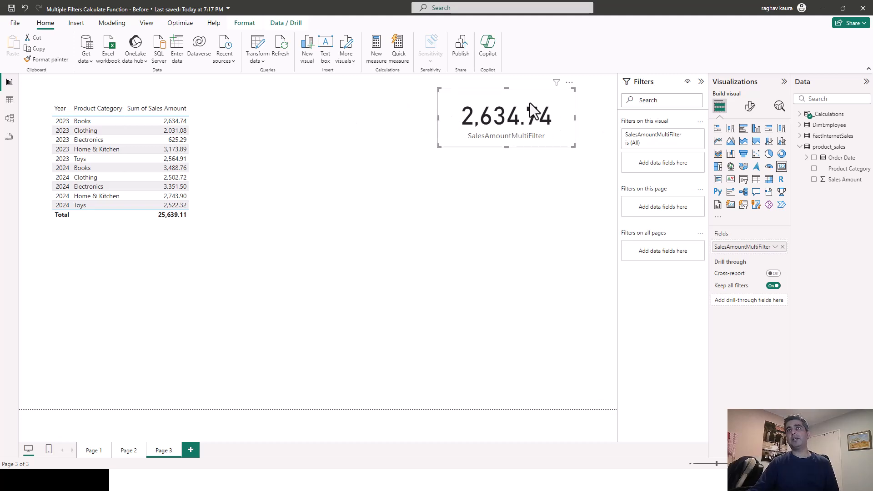
pyautogui.moveTo(517, 227)
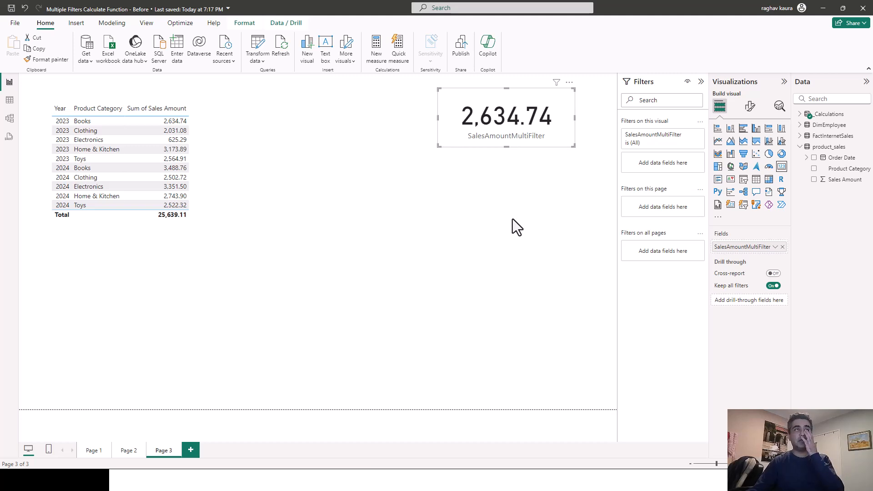